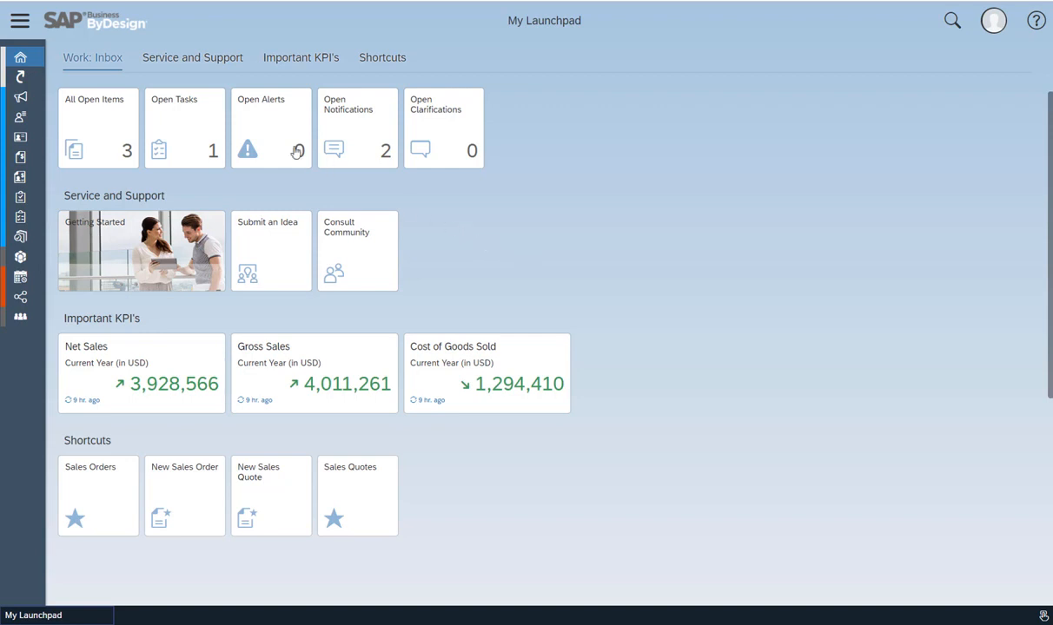
# Step: Switch from the launchpad to the Self-Services Overview via the Home menu
pyautogui.click(21, 57)
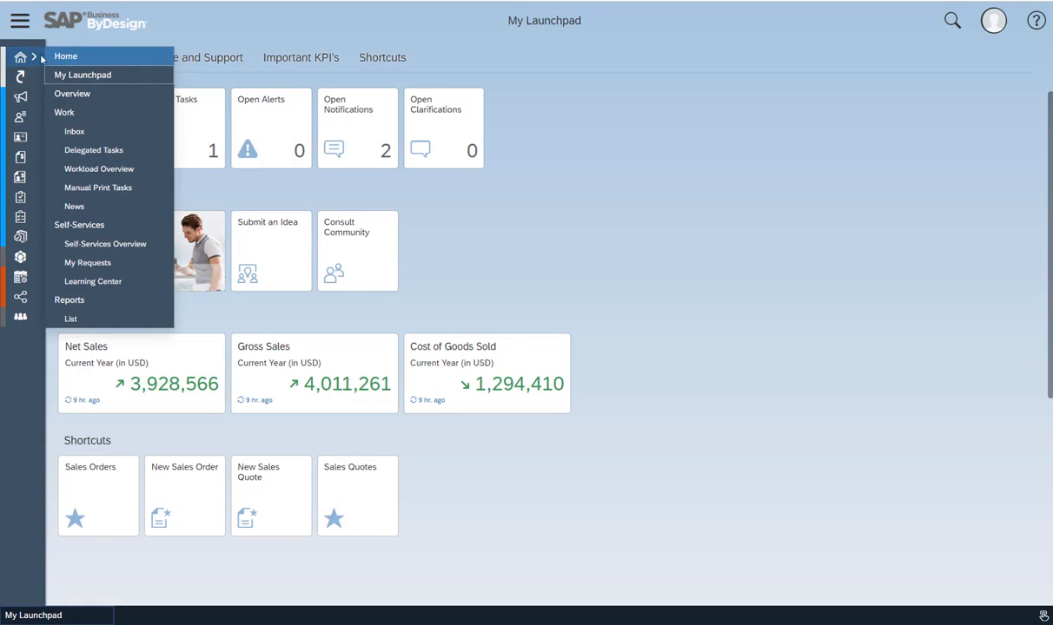
pyautogui.moveTo(79, 224)
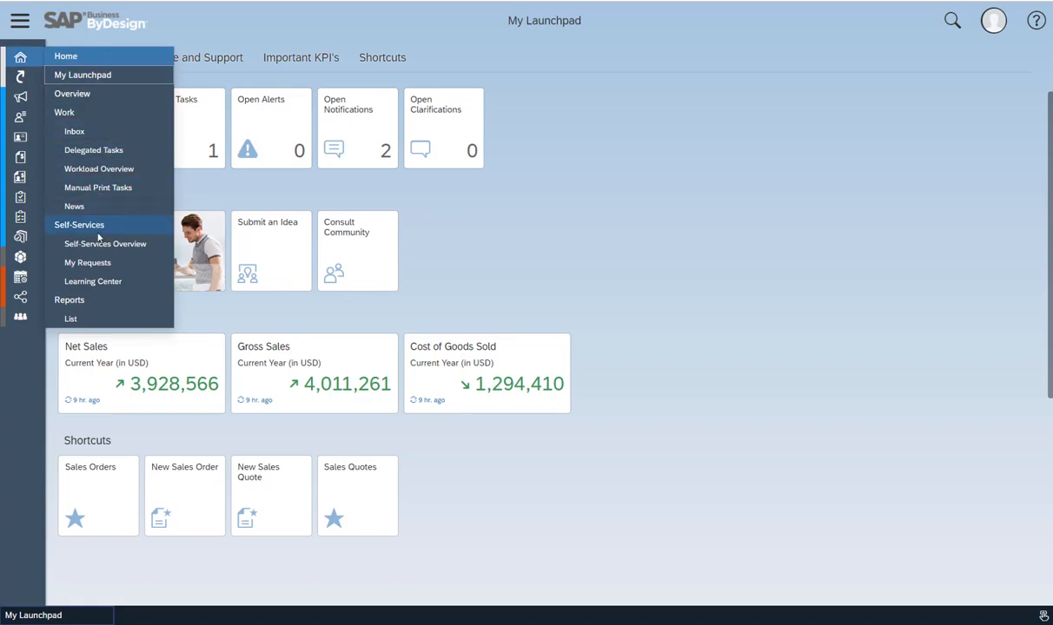
pyautogui.click(105, 243)
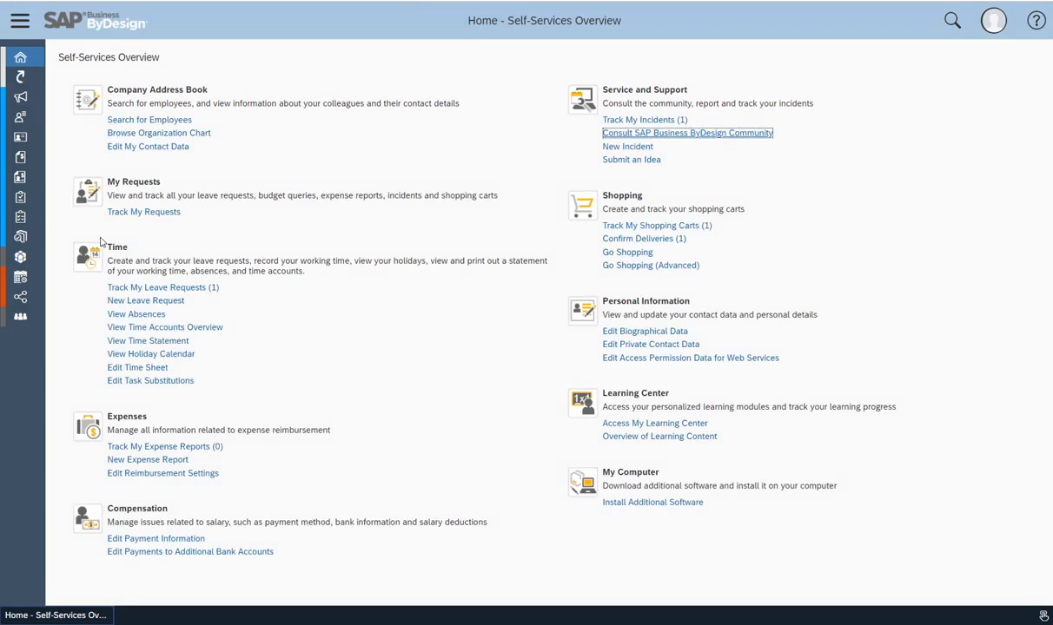
pyautogui.moveTo(627, 252)
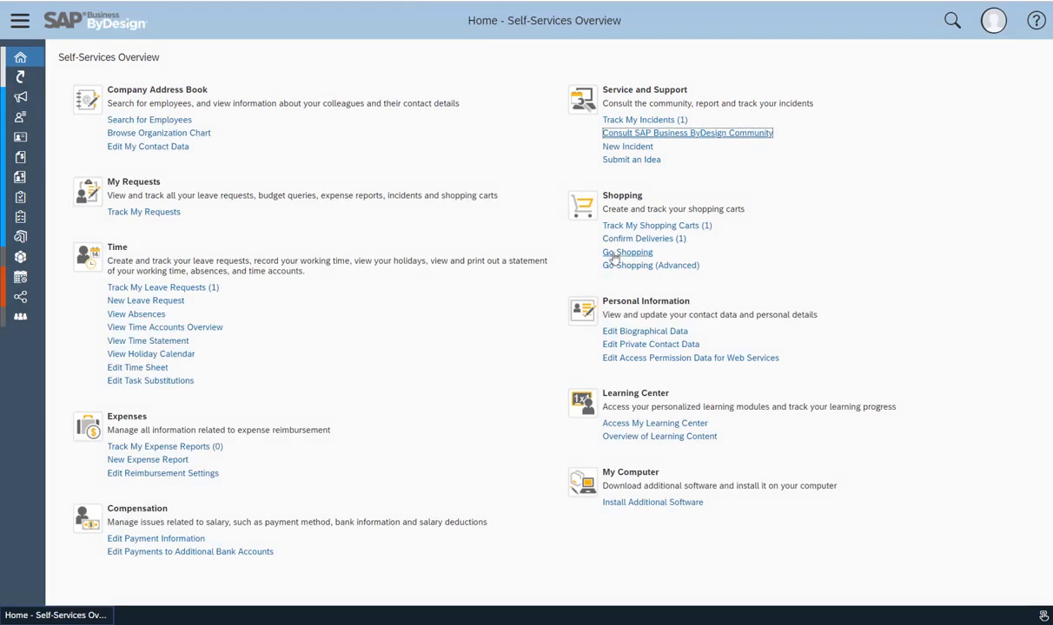
# Step: Start a new shopping cart and browse the Almika Office Supplies catalog
pyautogui.click(627, 251)
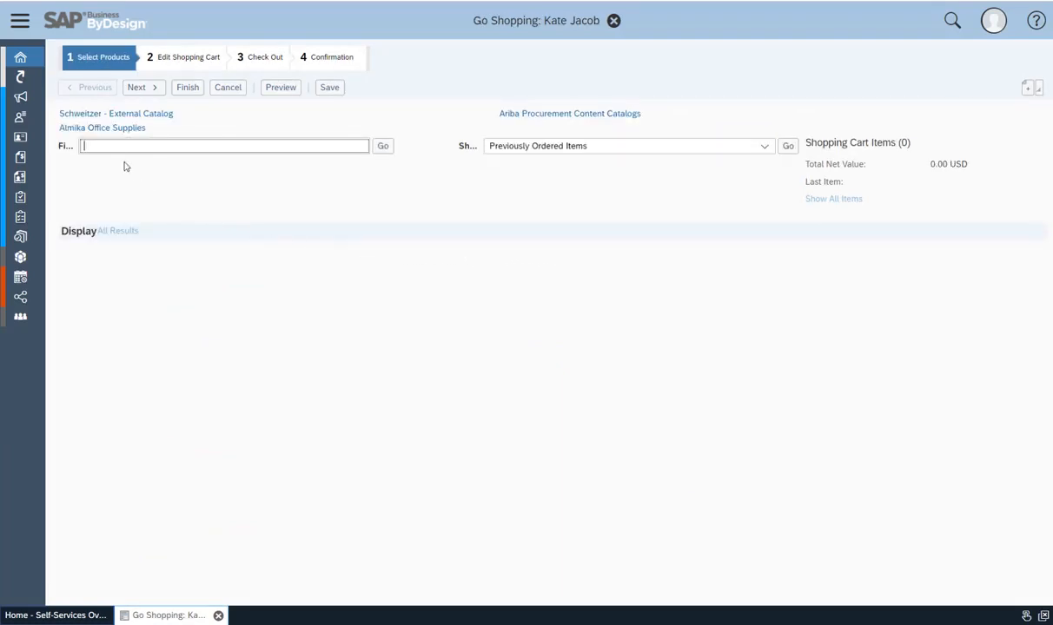
pyautogui.click(102, 128)
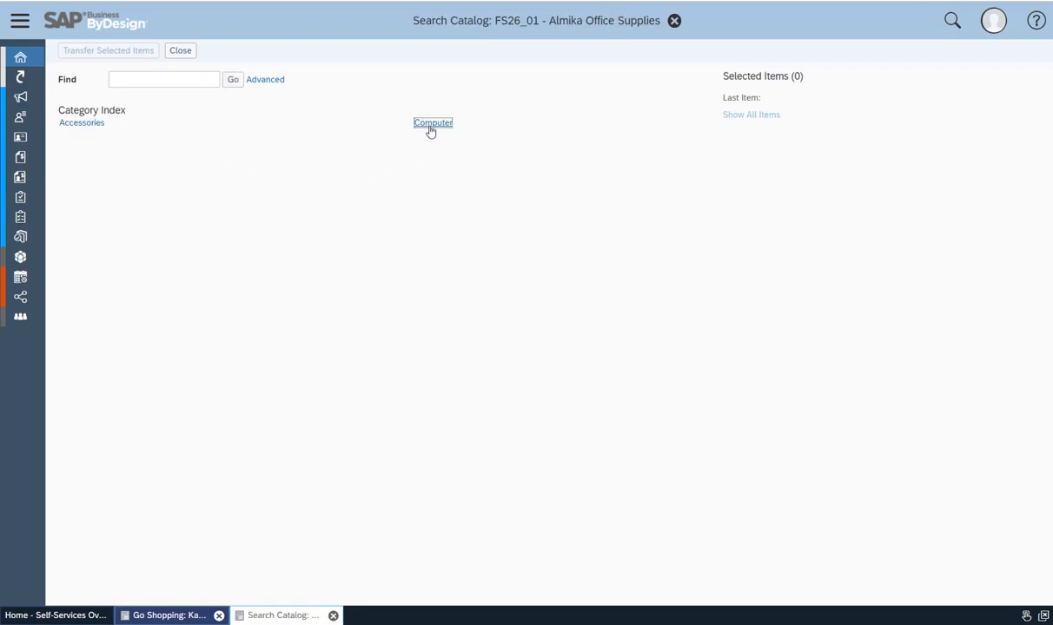
# Step: Select Notebook Business, quantity 1, from the catalog's Computer > Notebooks category
pyautogui.click(432, 122)
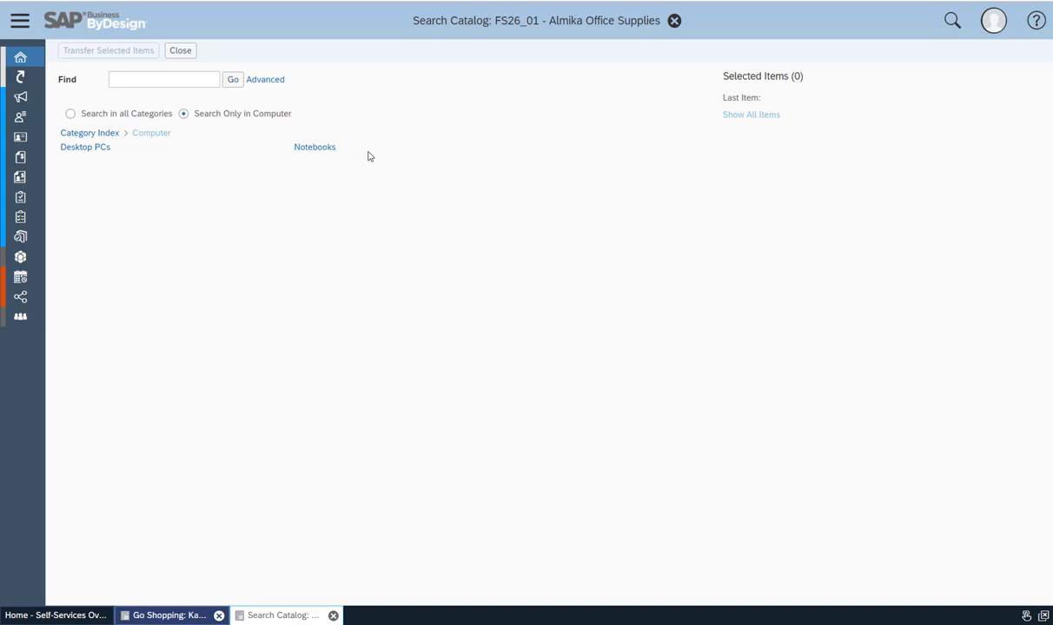
pyautogui.click(314, 147)
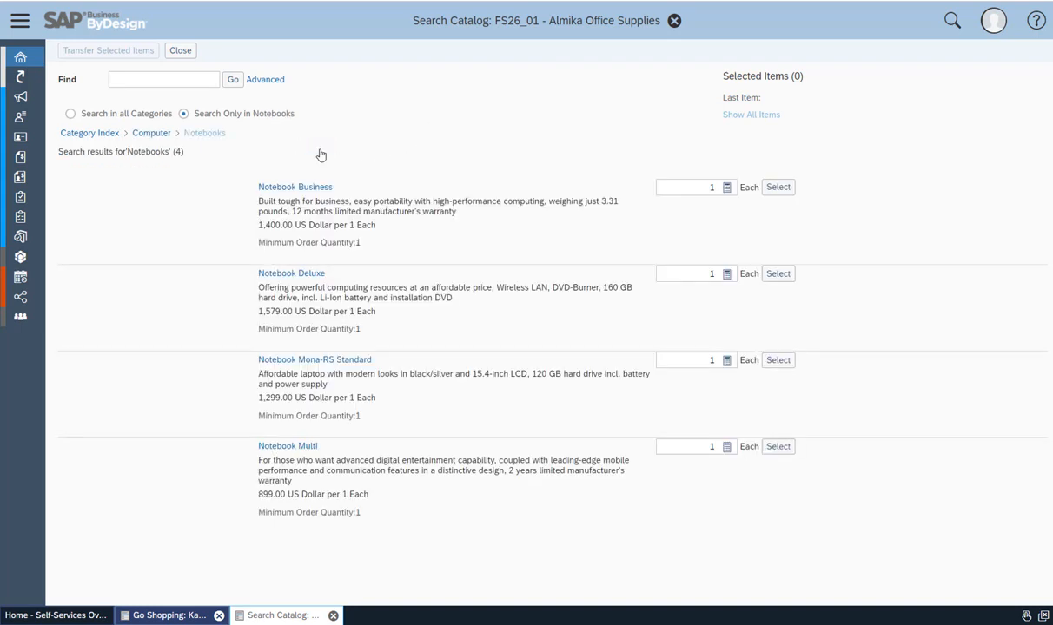
pyautogui.moveTo(409, 193)
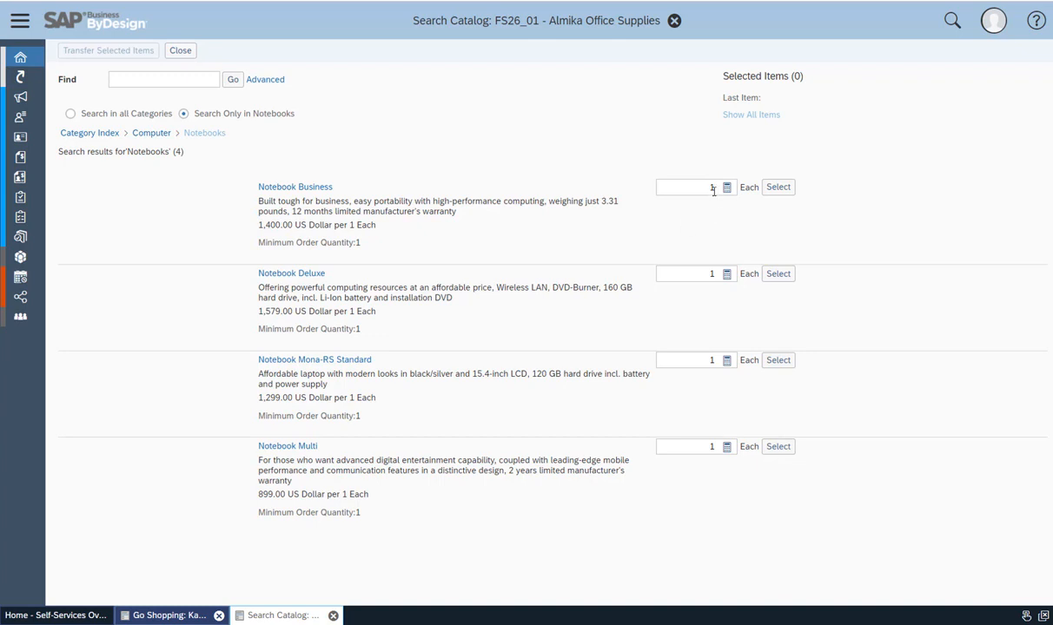
pyautogui.click(777, 187)
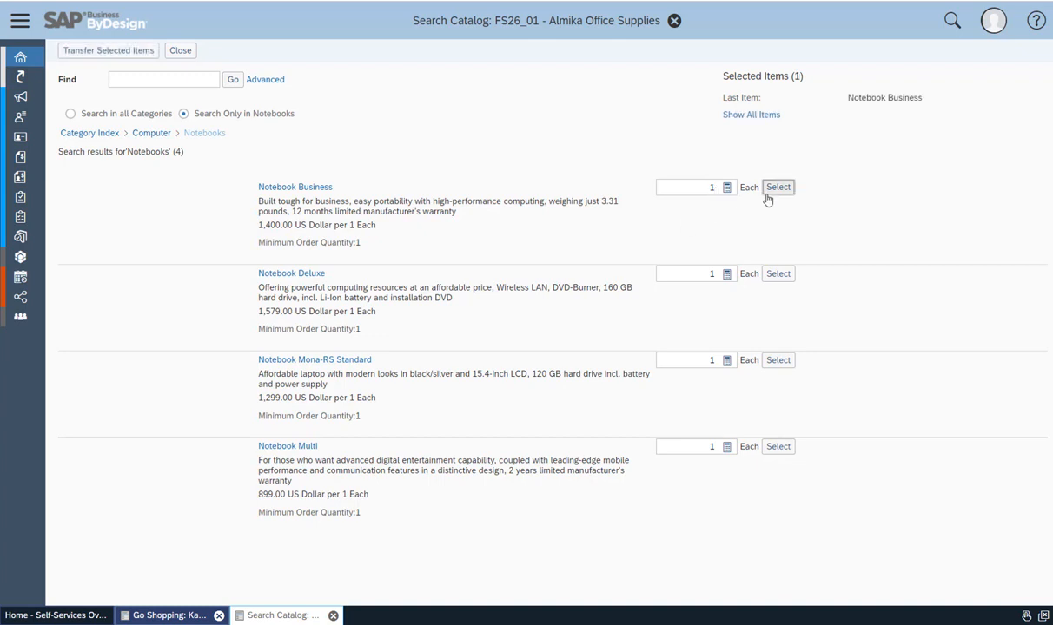
pyautogui.moveTo(426, 249)
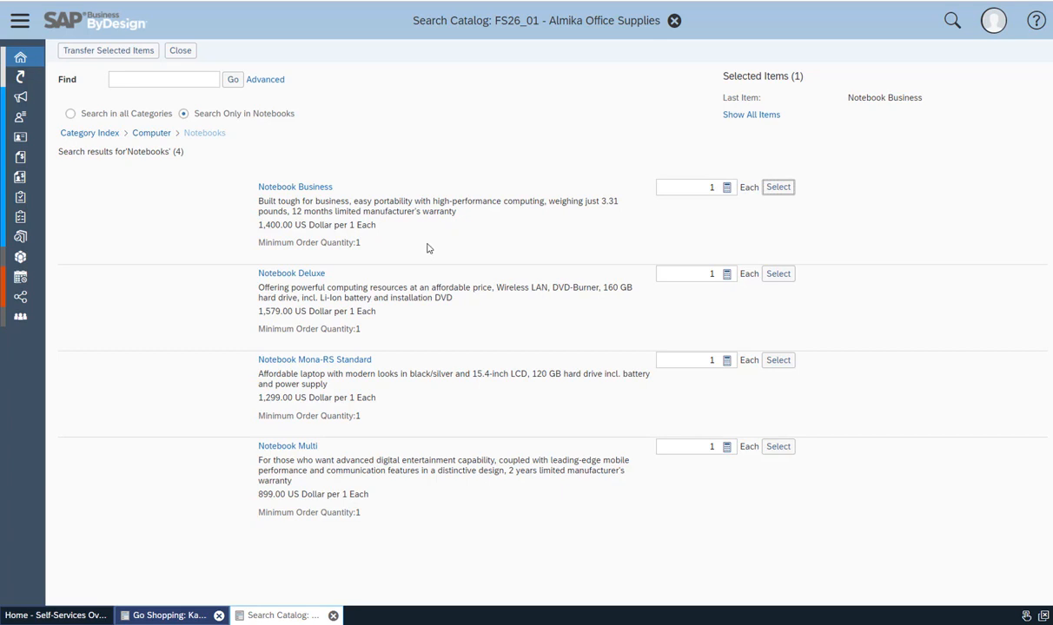
pyautogui.moveTo(211, 234)
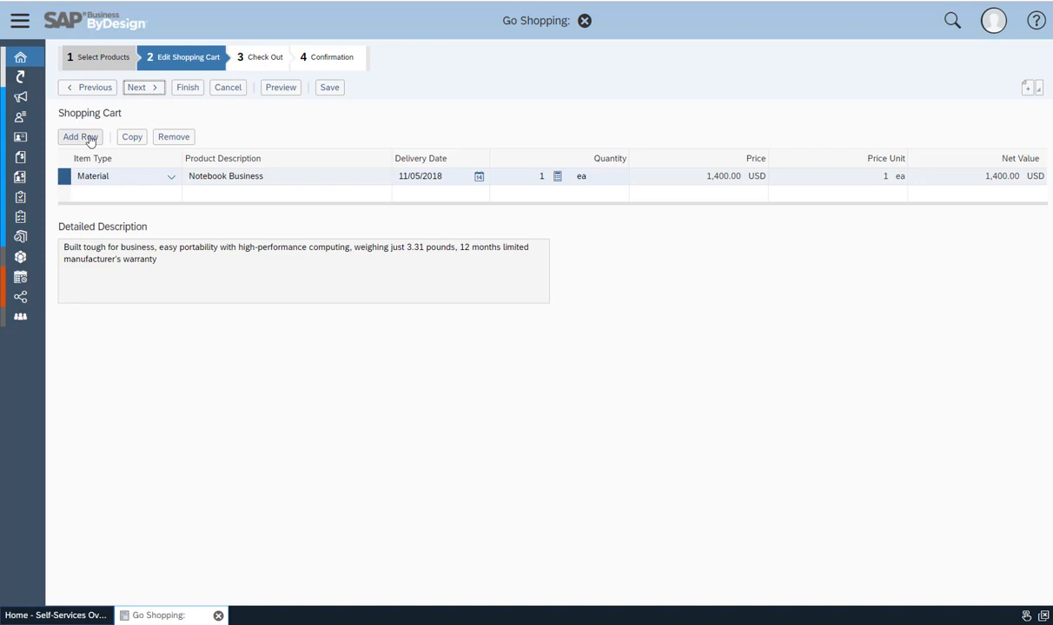
pyautogui.click(80, 136)
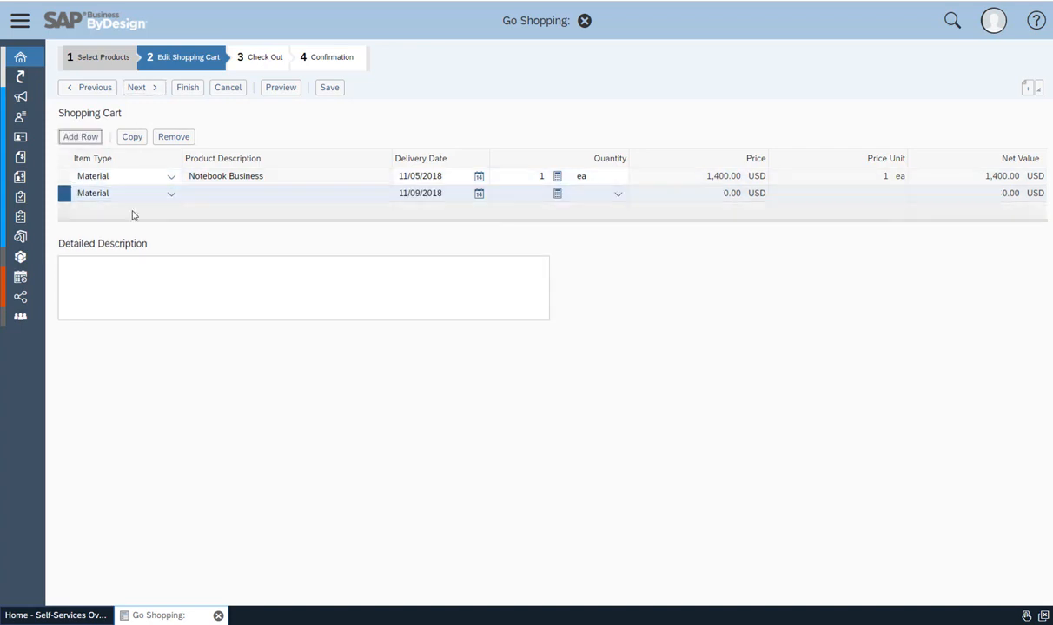
pyautogui.click(285, 193)
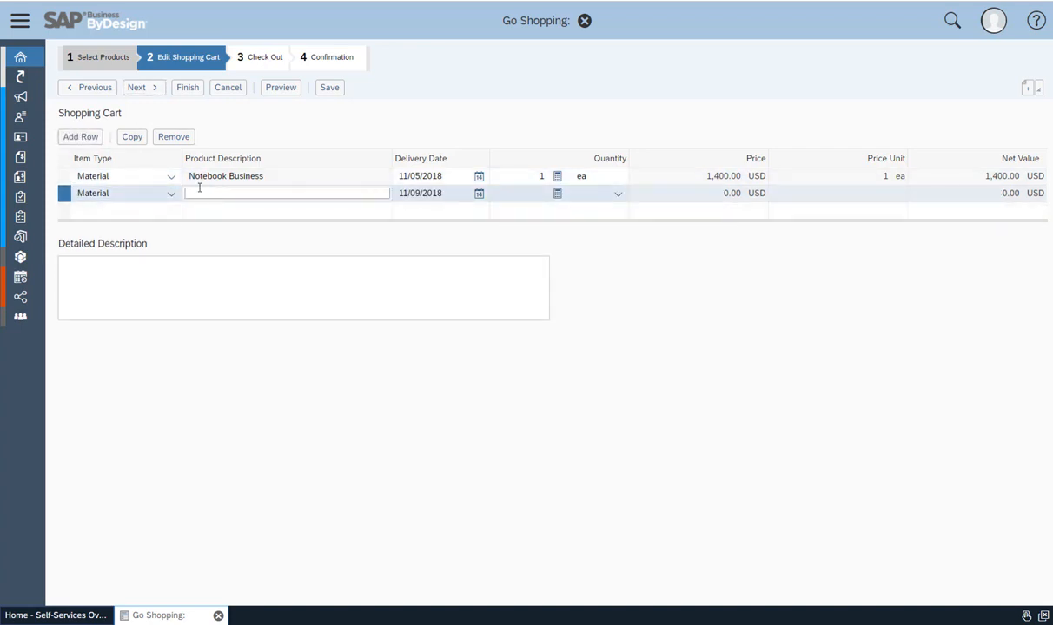
pyautogui.click(173, 136)
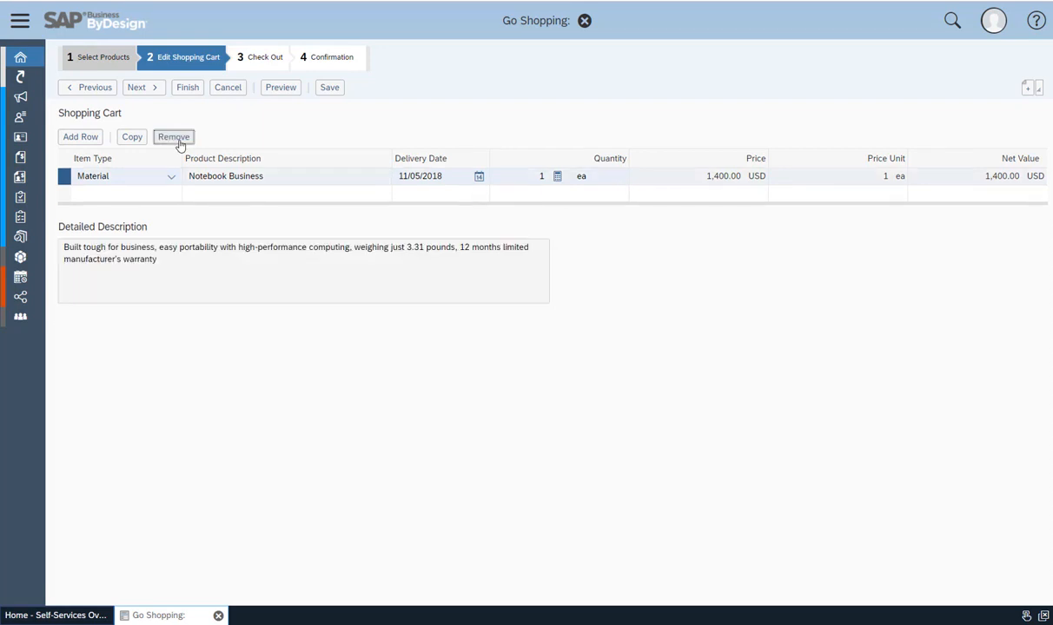
pyautogui.moveTo(234, 130)
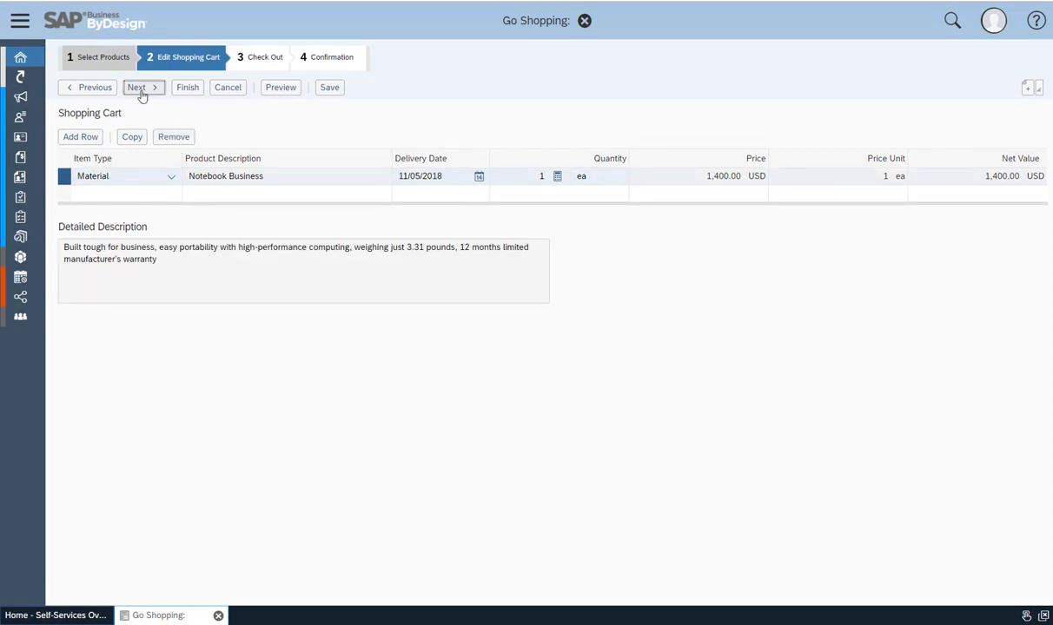
# Step: At checkout for the 1,400 USD cart, enter the comment 'Comment for approver.'
pyautogui.click(139, 86)
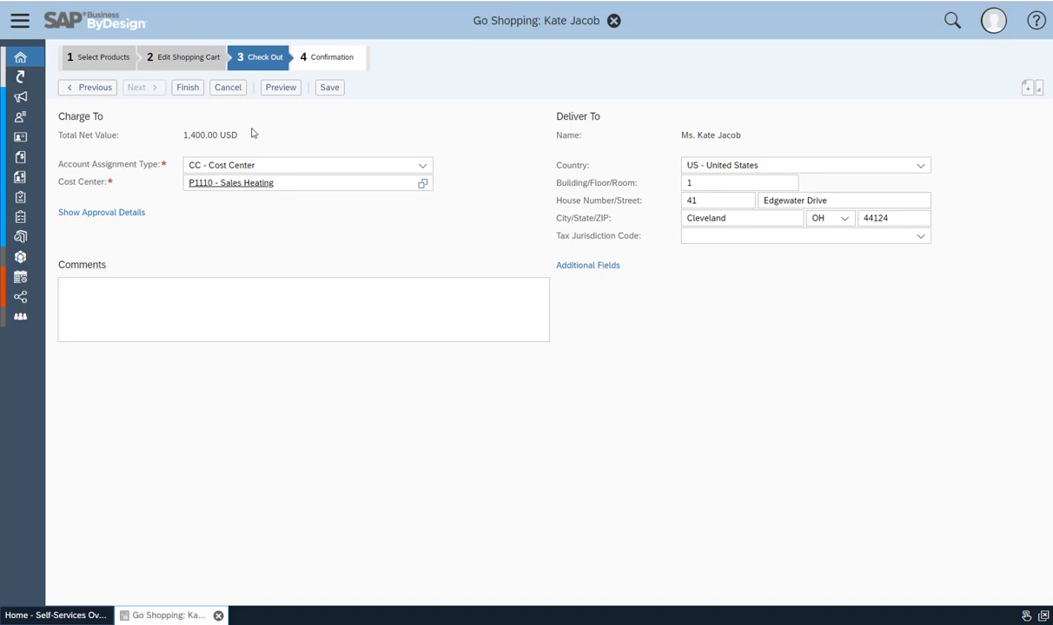
pyautogui.moveTo(279, 133)
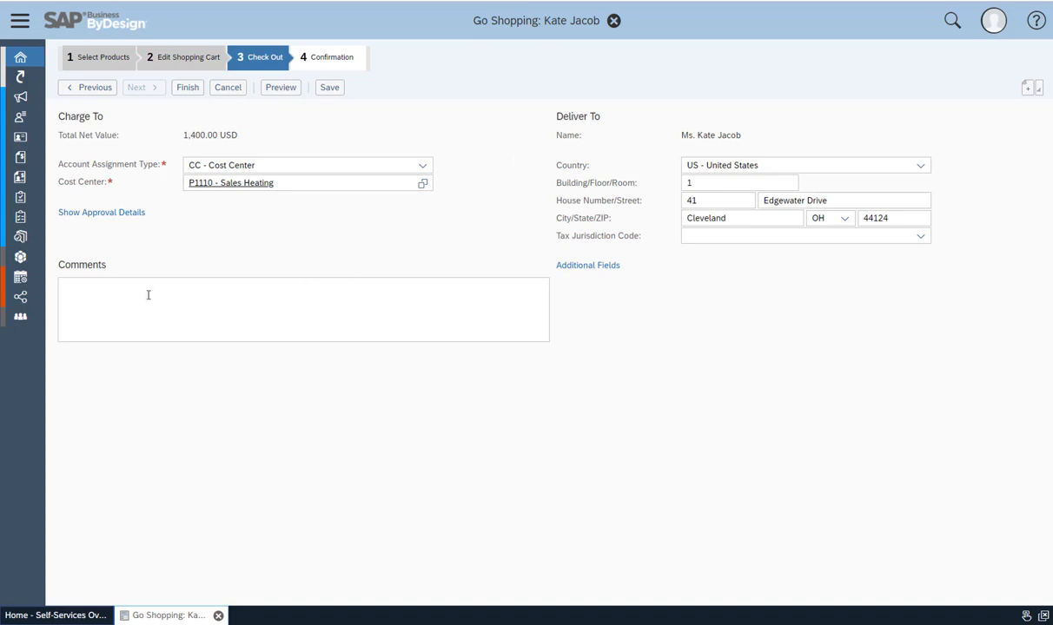
pyautogui.write('Comment for approver')
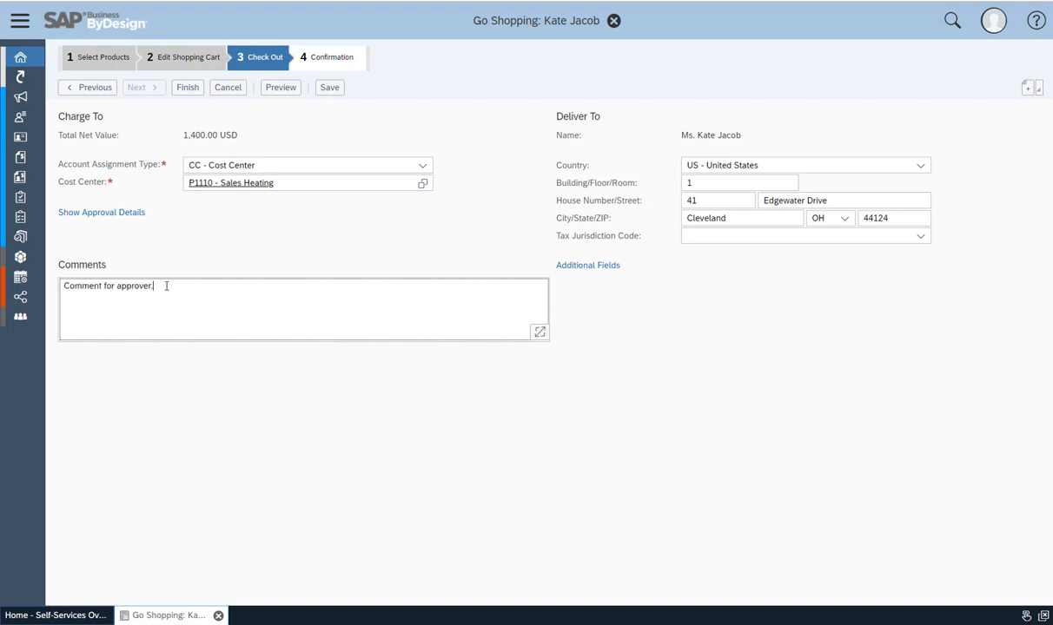
pyautogui.write('.')
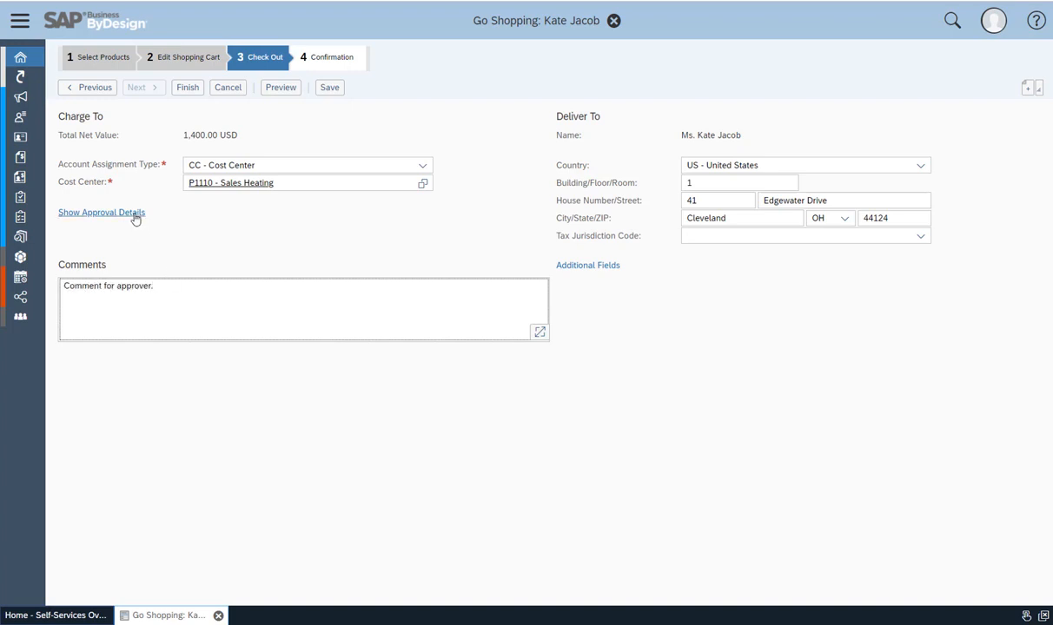
# Step: Show the two pending approval steps, then finish the checkout
pyautogui.click(101, 212)
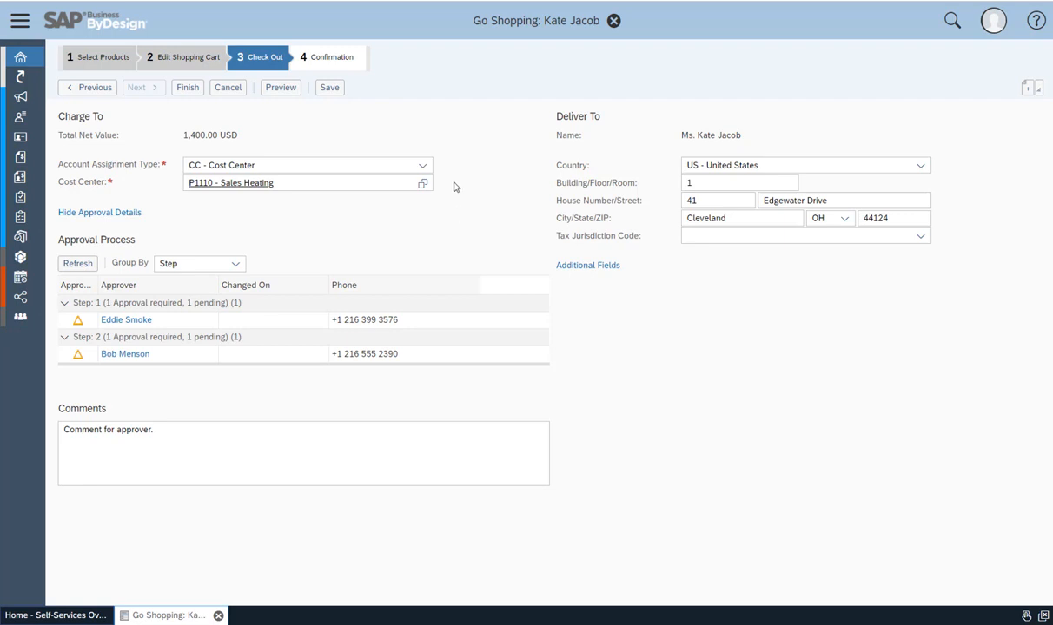
pyautogui.moveTo(555, 171)
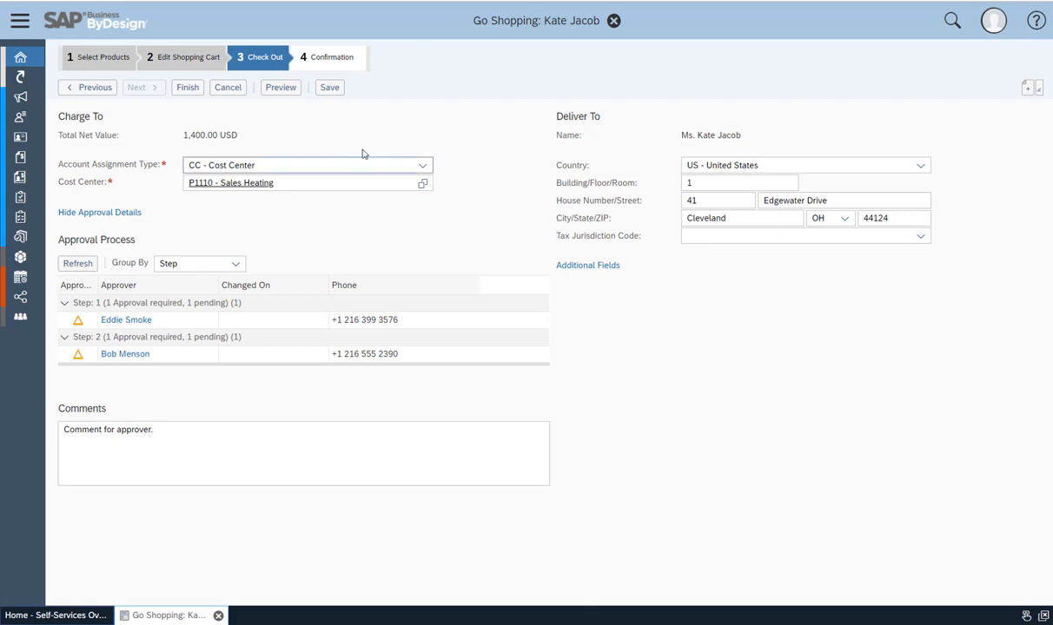
pyautogui.click(187, 87)
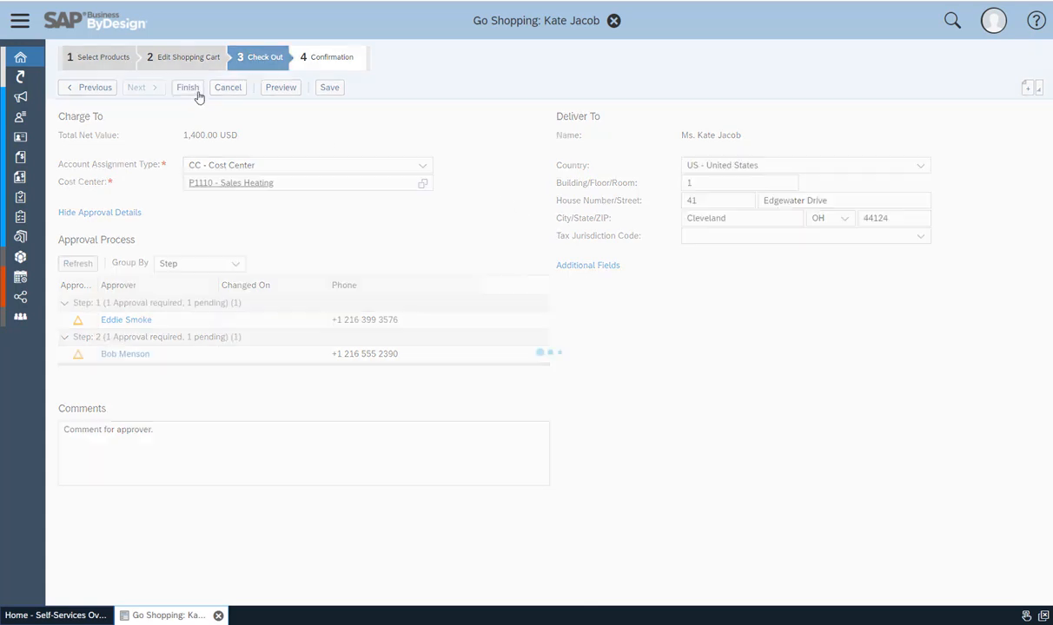
# Step: Review the shopping cart 141 confirmation and close it, returning to Self-Services Overview
pyautogui.click(187, 87)
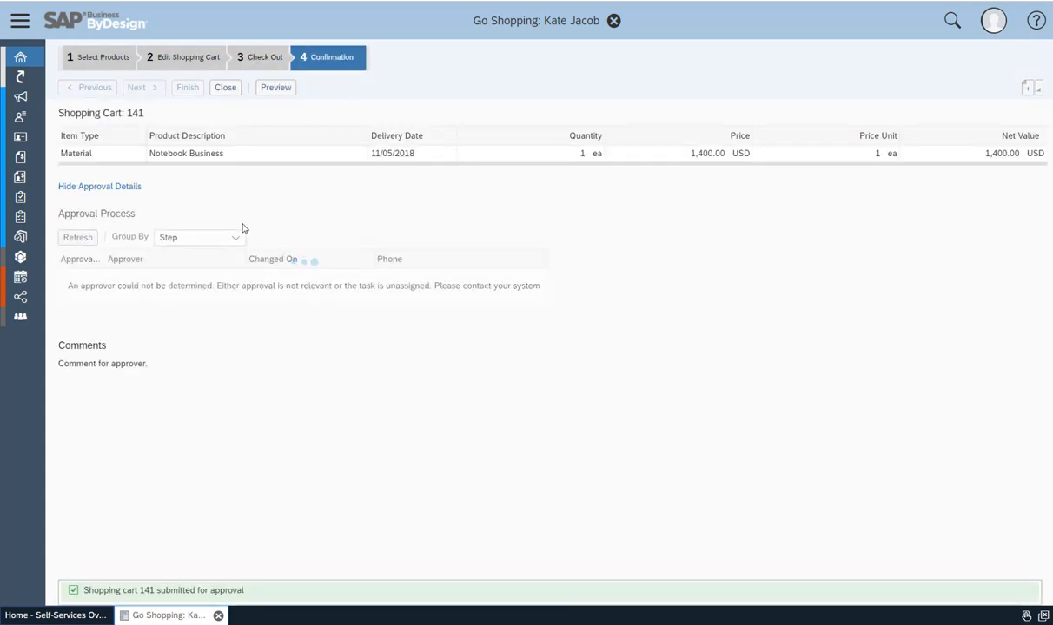
pyautogui.click(77, 236)
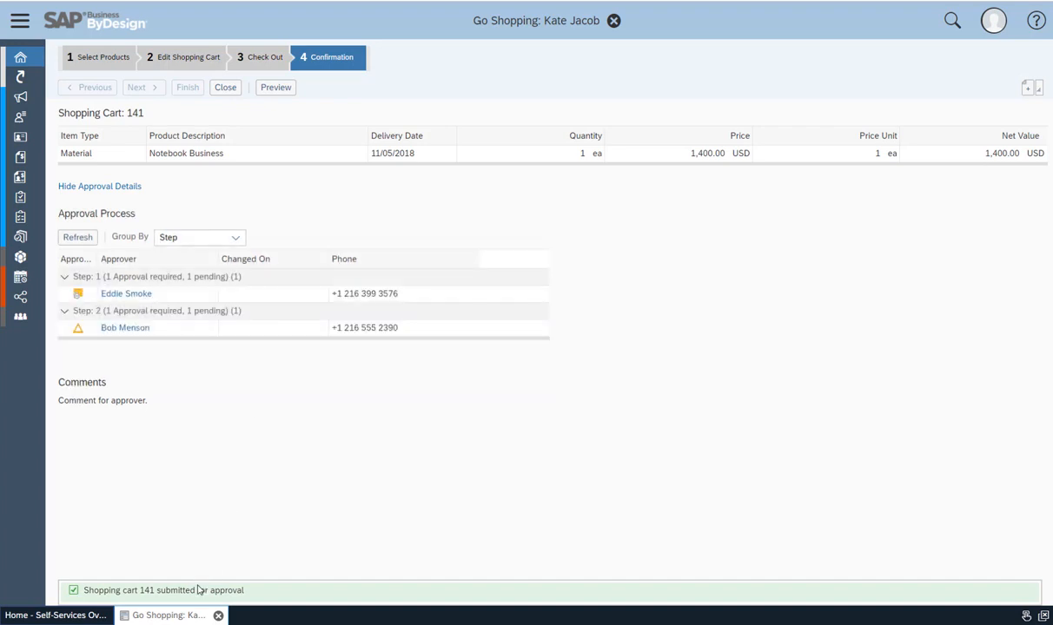
pyautogui.moveTo(261, 504)
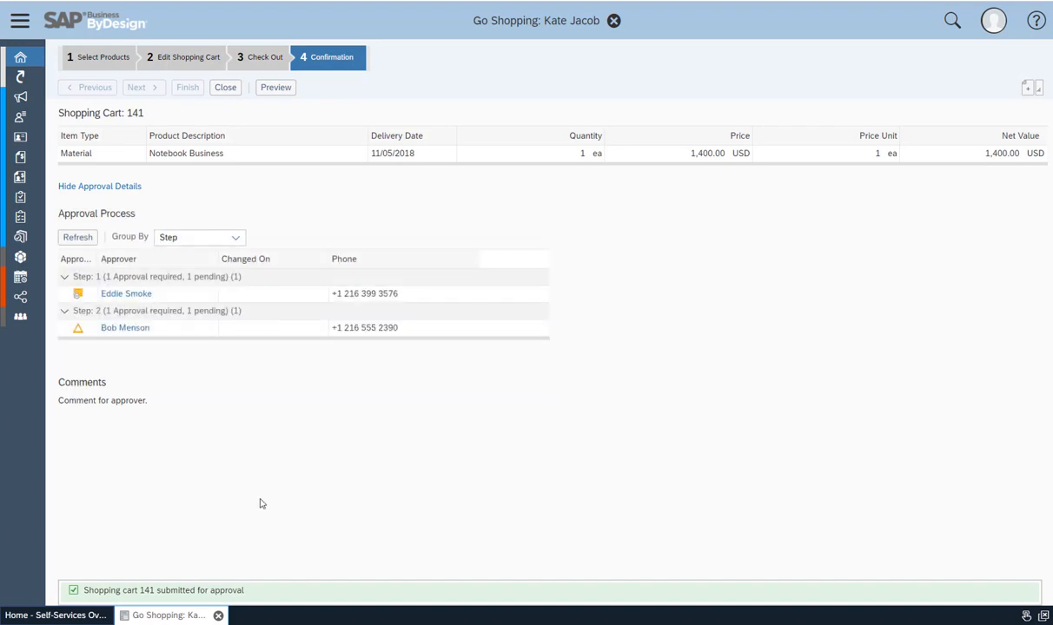
pyautogui.moveTo(225, 87)
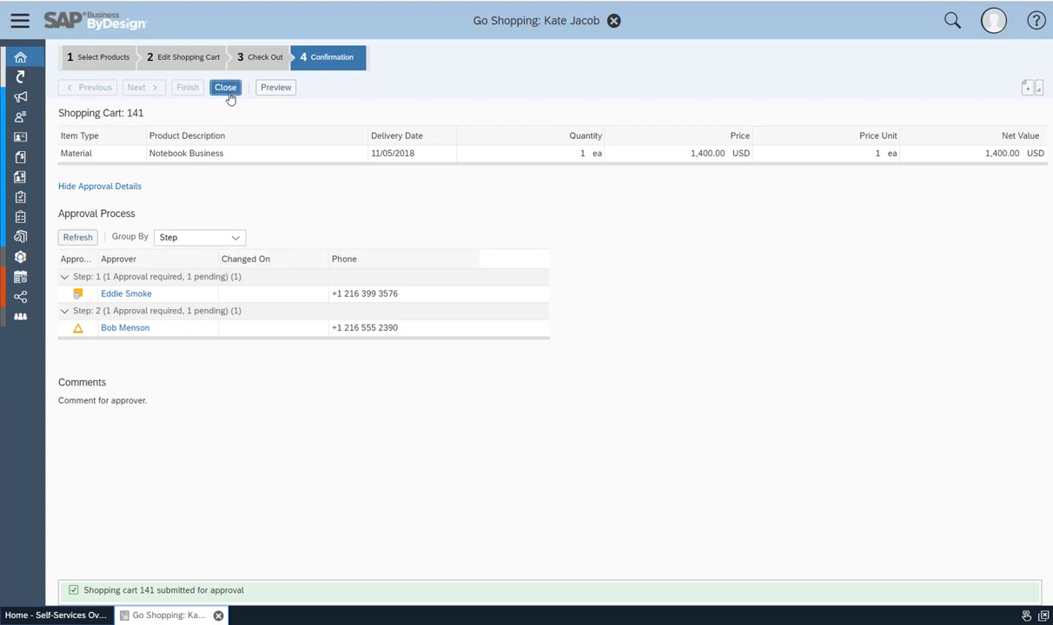
pyautogui.click(225, 87)
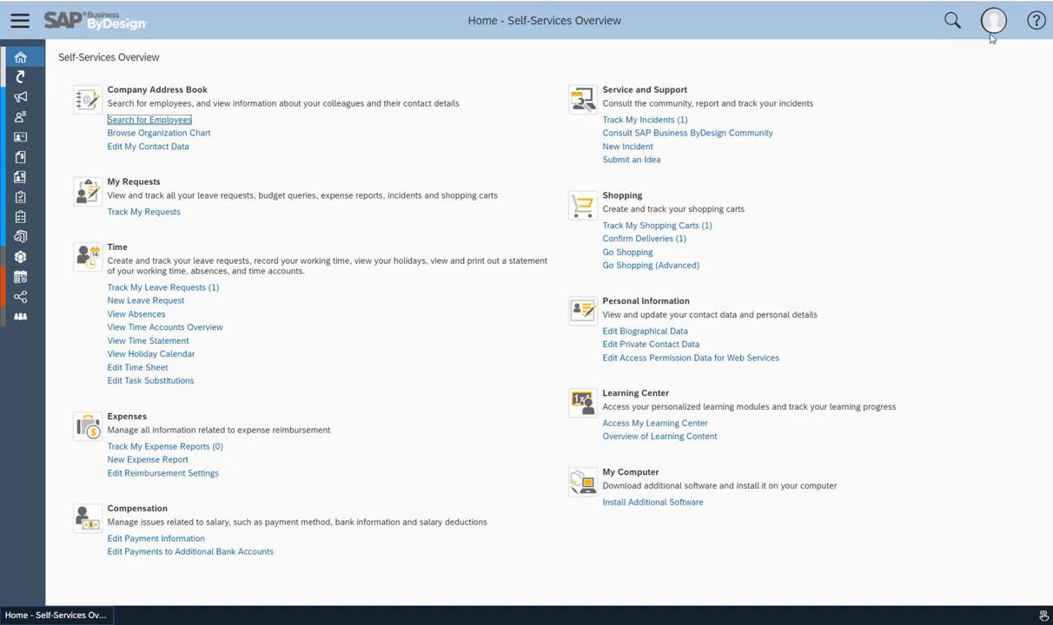
# Step: Log off the requester and expand the manager launchpad's work center list
pyautogui.click(992, 20)
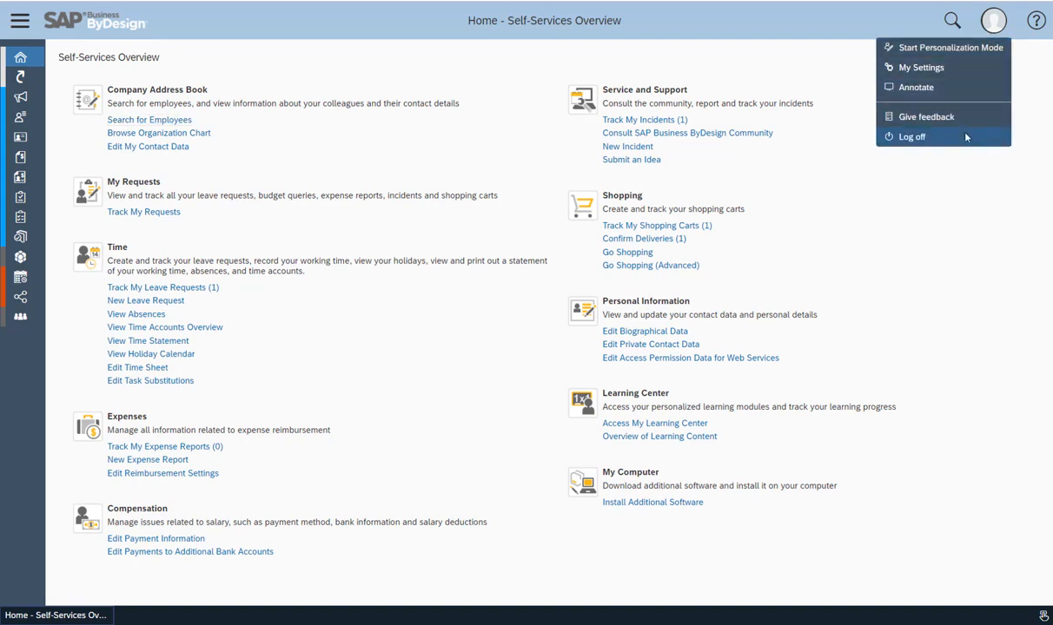
pyautogui.click(21, 57)
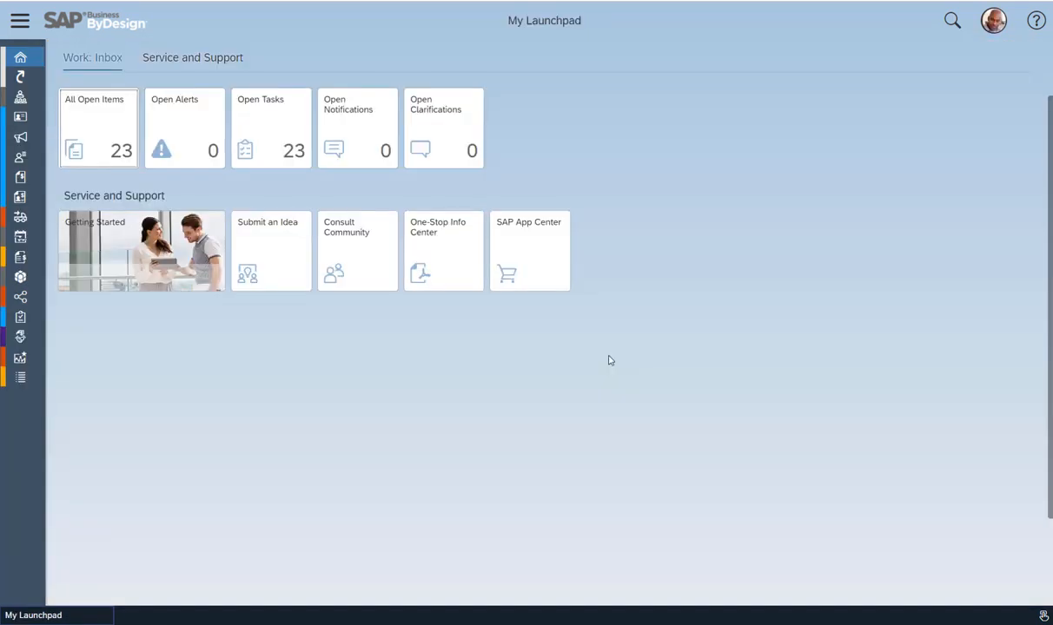
pyautogui.moveTo(459, 279)
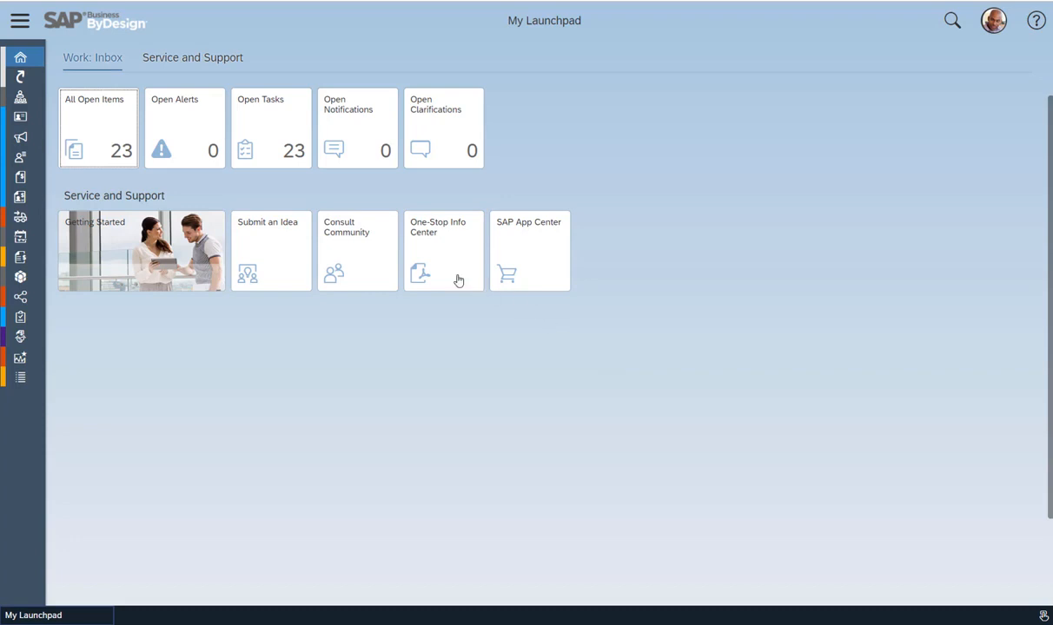
pyautogui.click(19, 20)
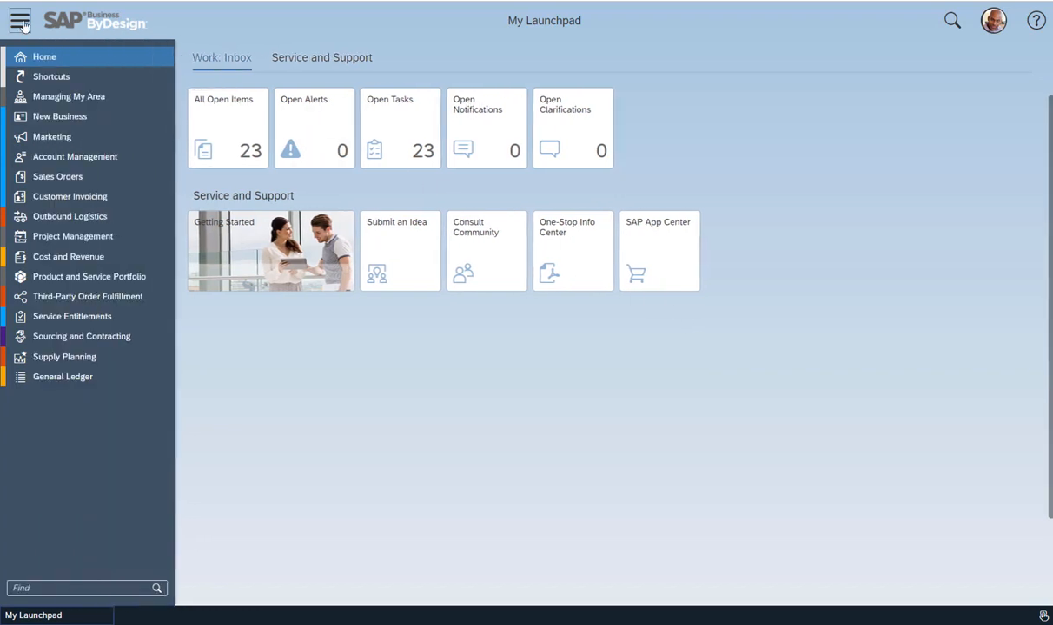
# Step: Open the Approve Shopping Cart 141 task from Managing My Area > Approvals
pyautogui.click(69, 97)
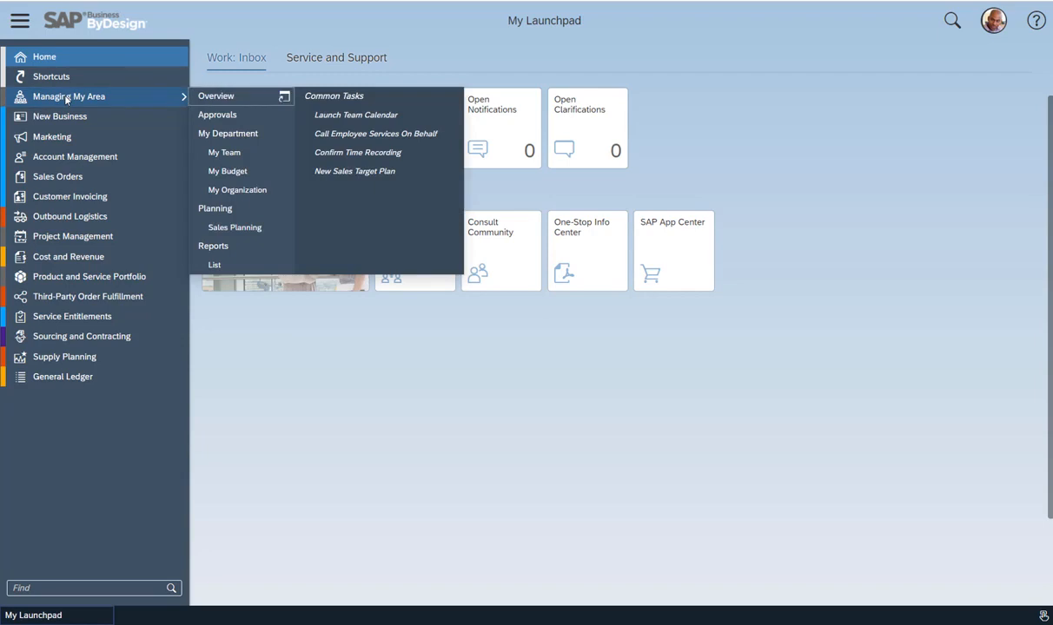
pyautogui.click(217, 114)
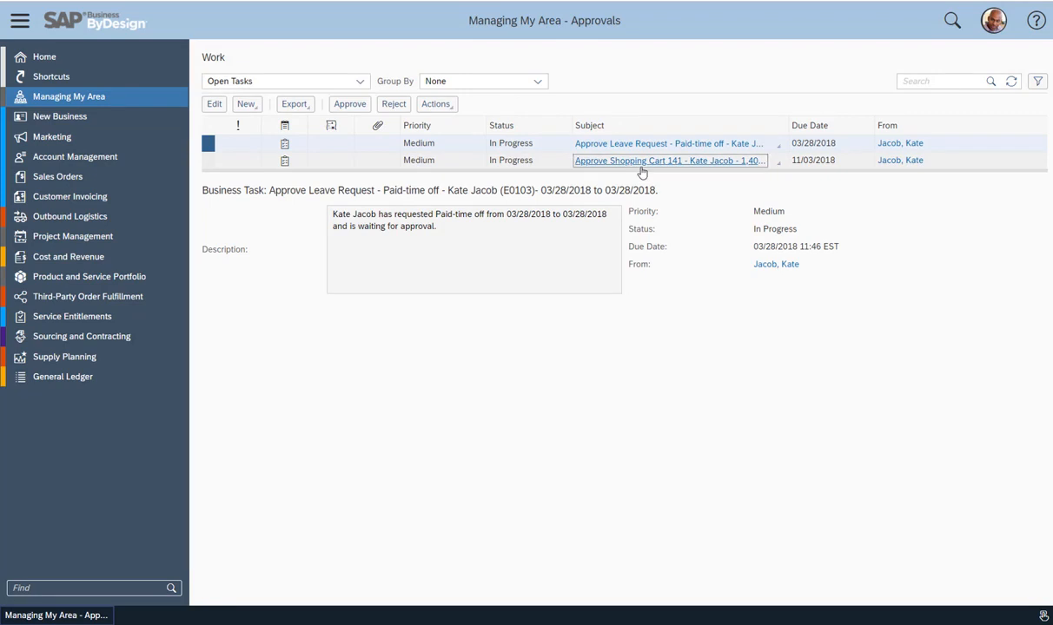
pyautogui.click(669, 160)
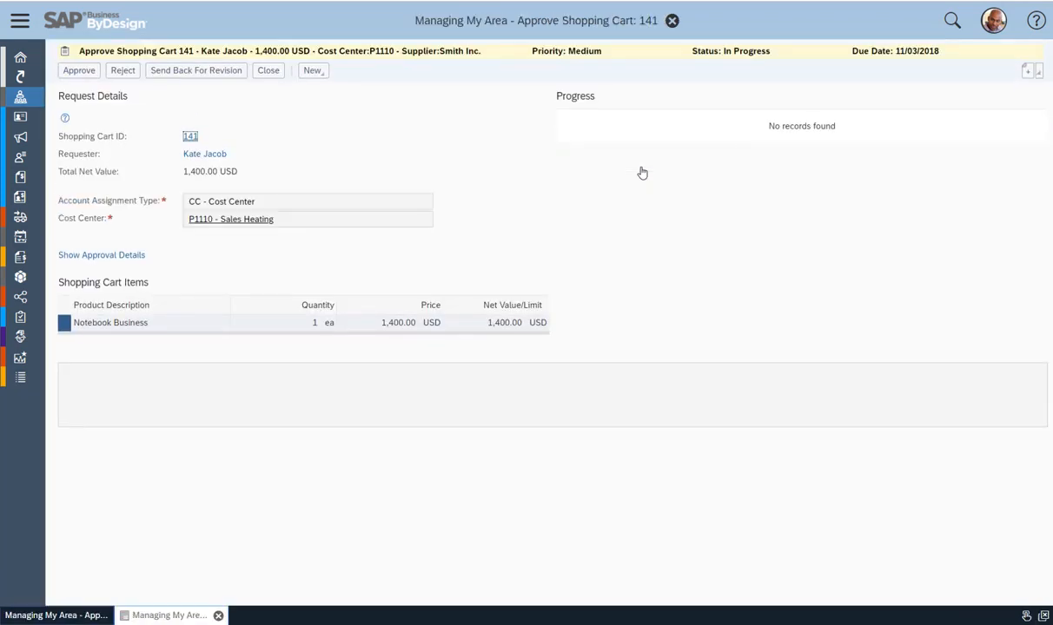
pyautogui.click(102, 255)
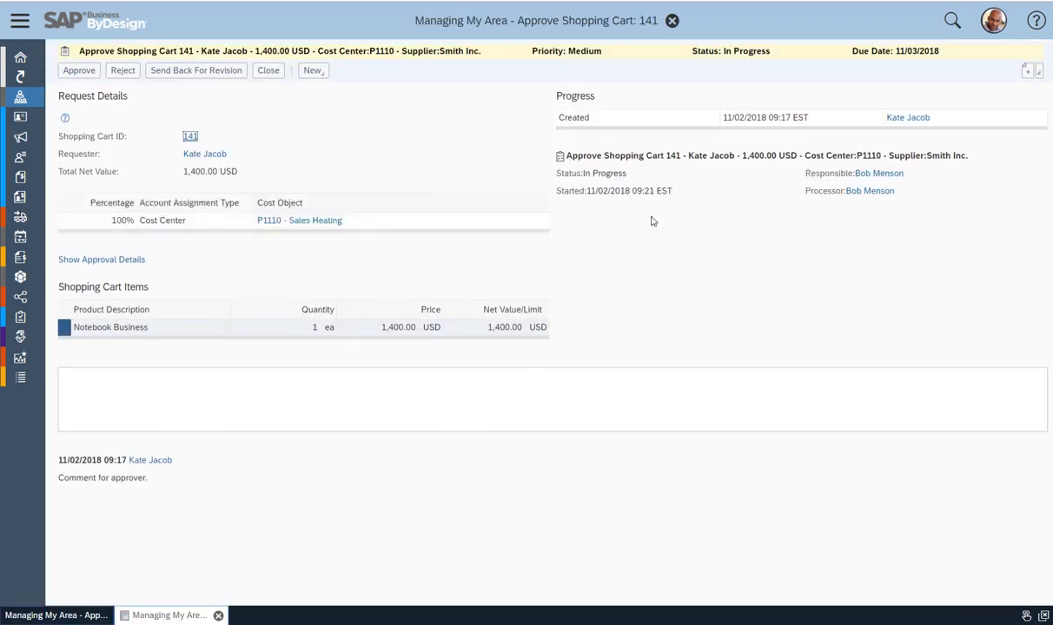
pyautogui.moveTo(168, 494)
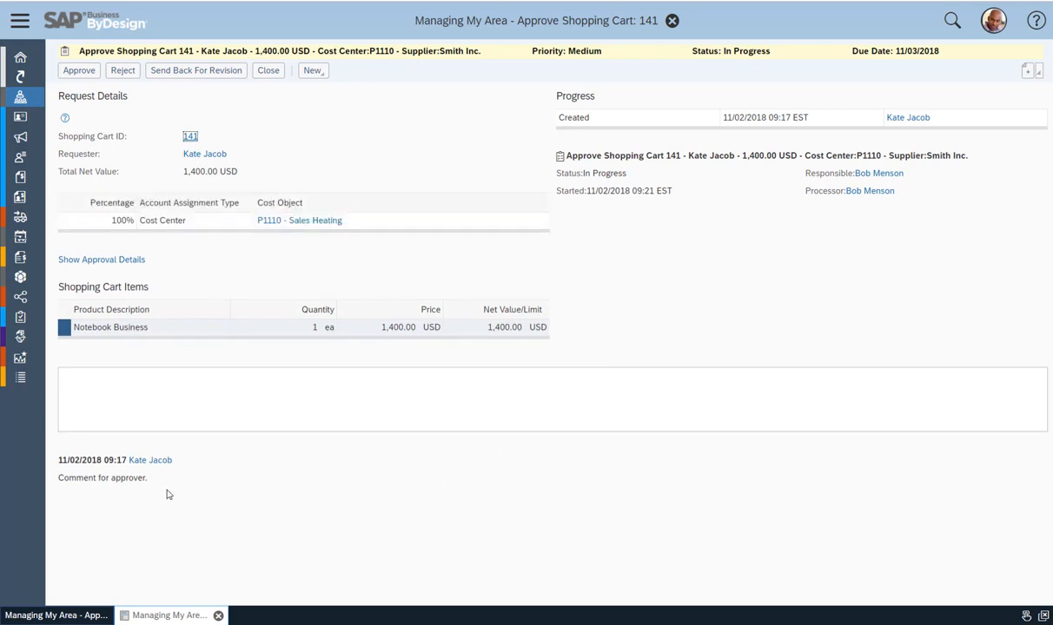